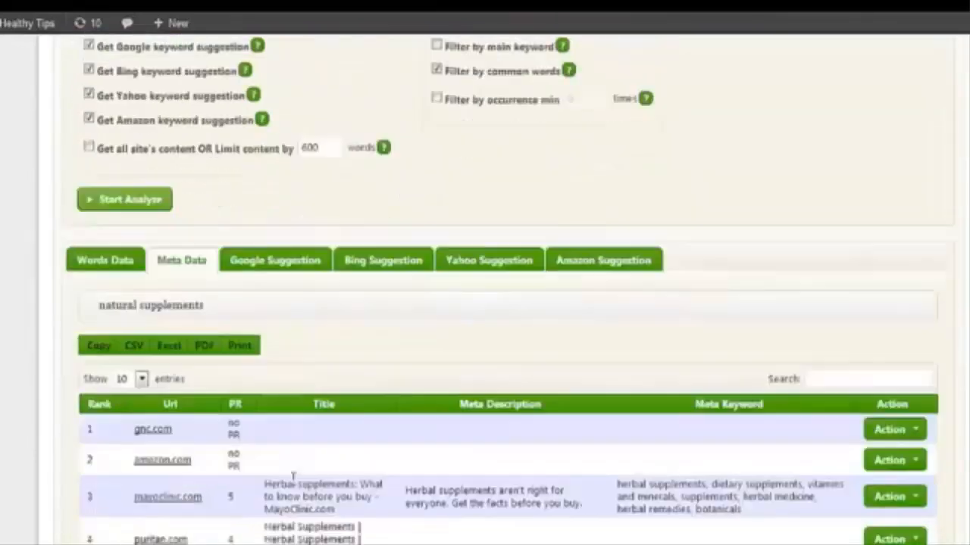
# - Run 'Analyze words on this page' on the mayoclinic.com result to list its word counts
pyautogui.scroll(-3)
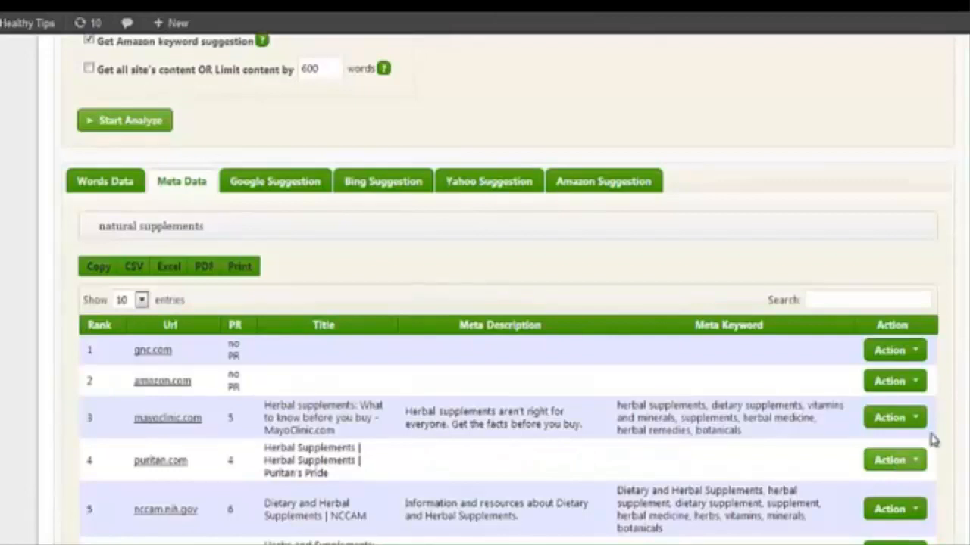
pyautogui.click(894, 417)
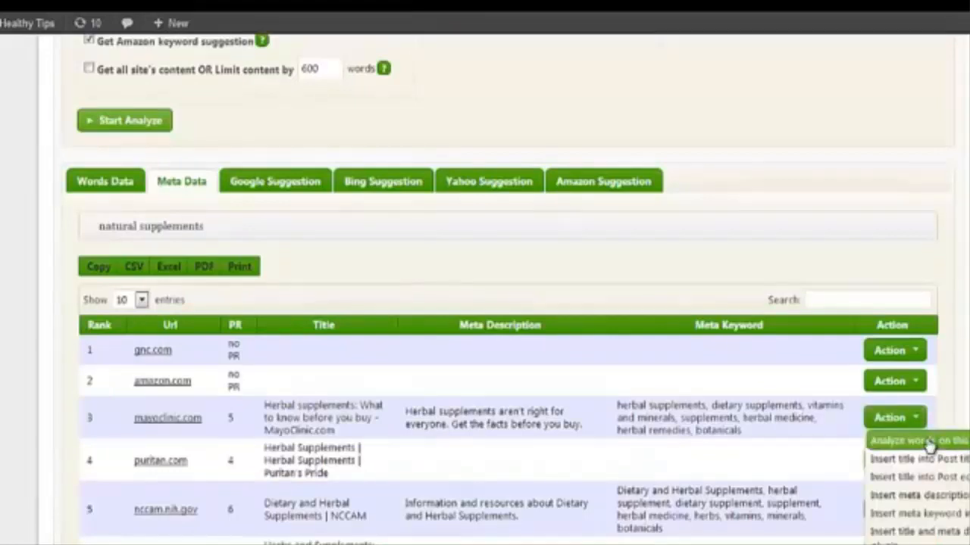
pyautogui.click(913, 440)
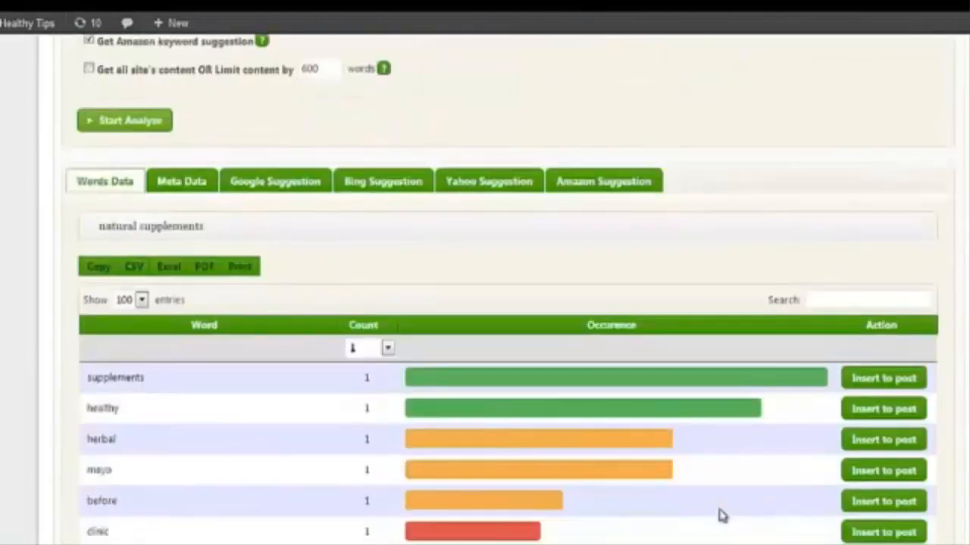
pyautogui.scroll(-3)
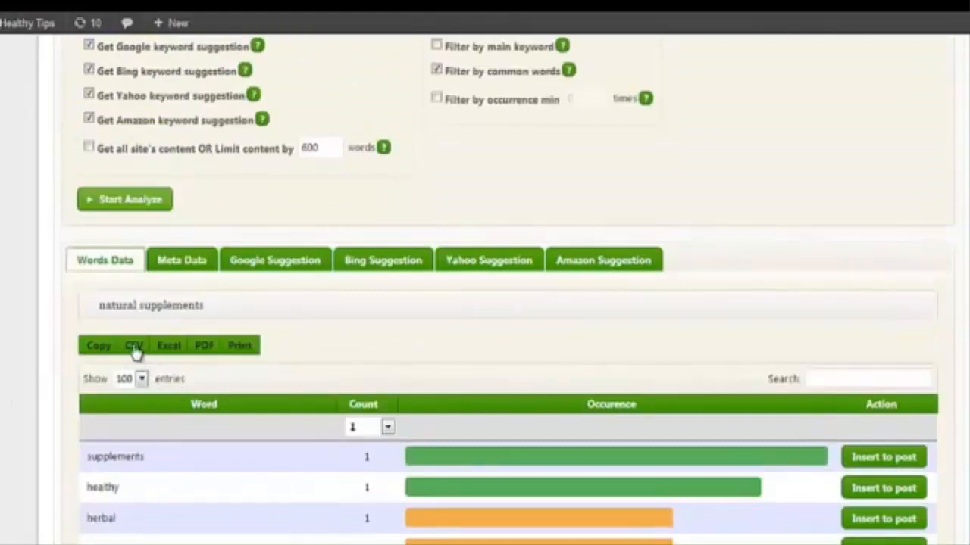
pyautogui.click(133, 345)
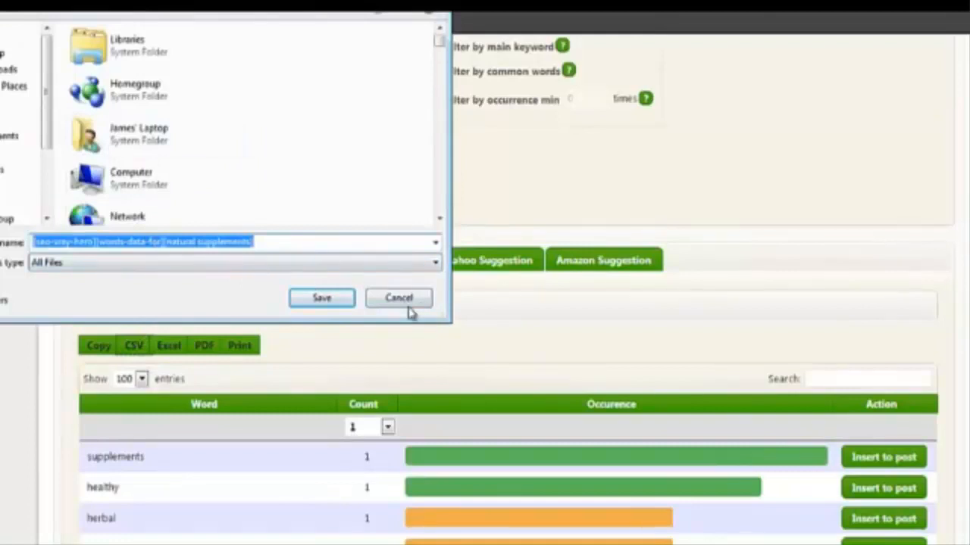
pyautogui.click(399, 297)
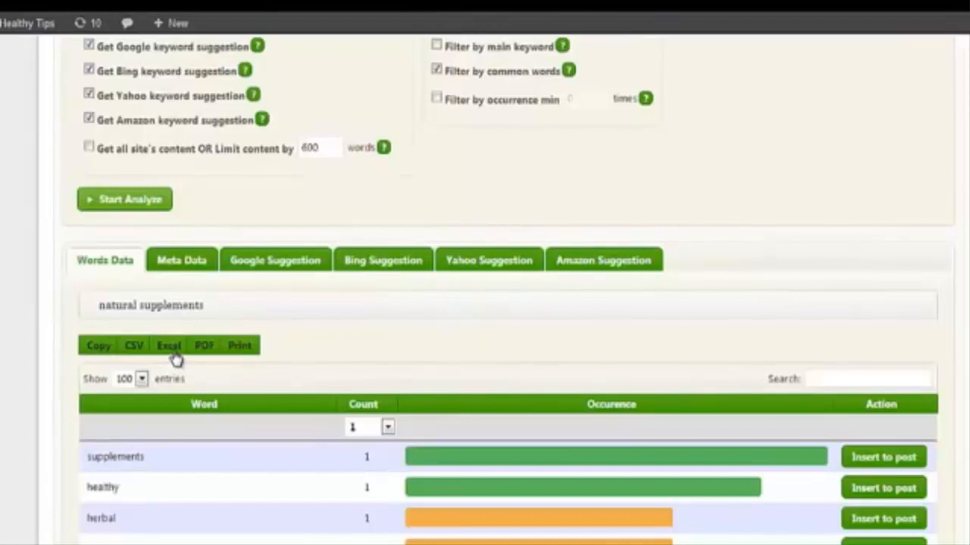
pyautogui.click(168, 346)
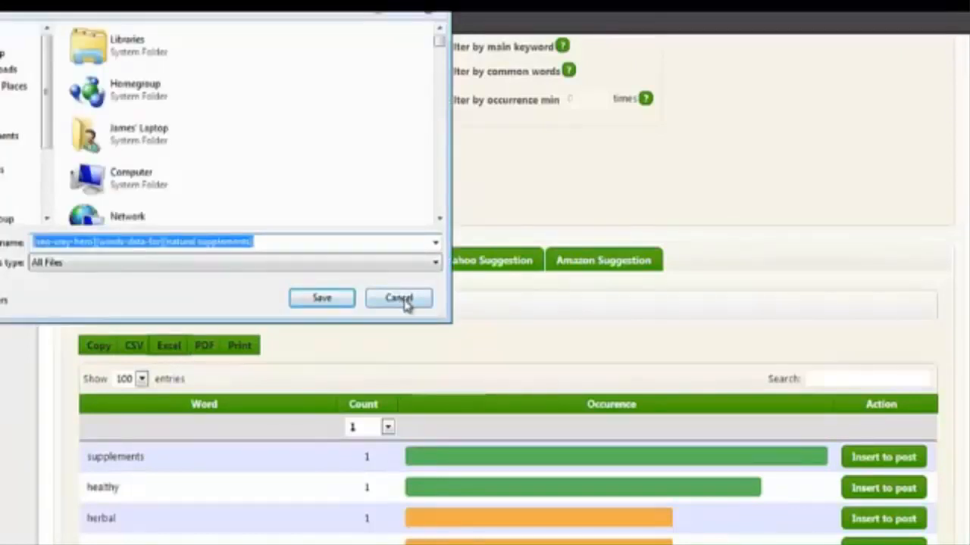
pyautogui.click(399, 297)
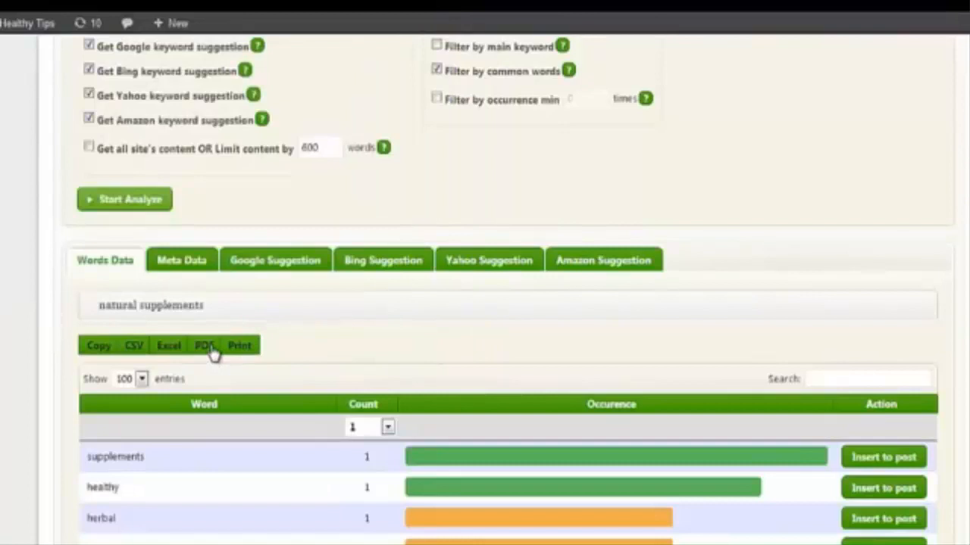
pyautogui.moveTo(233, 354)
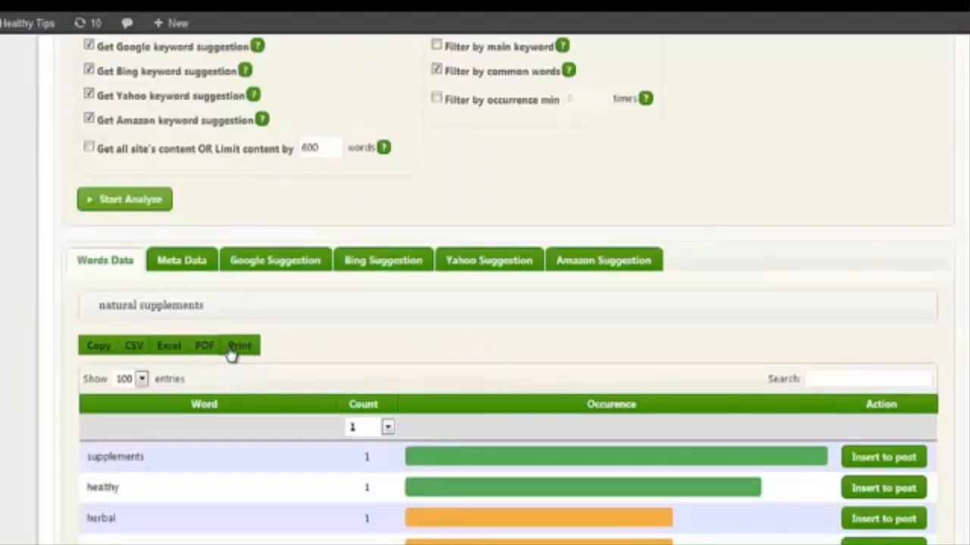
pyautogui.moveTo(299, 367)
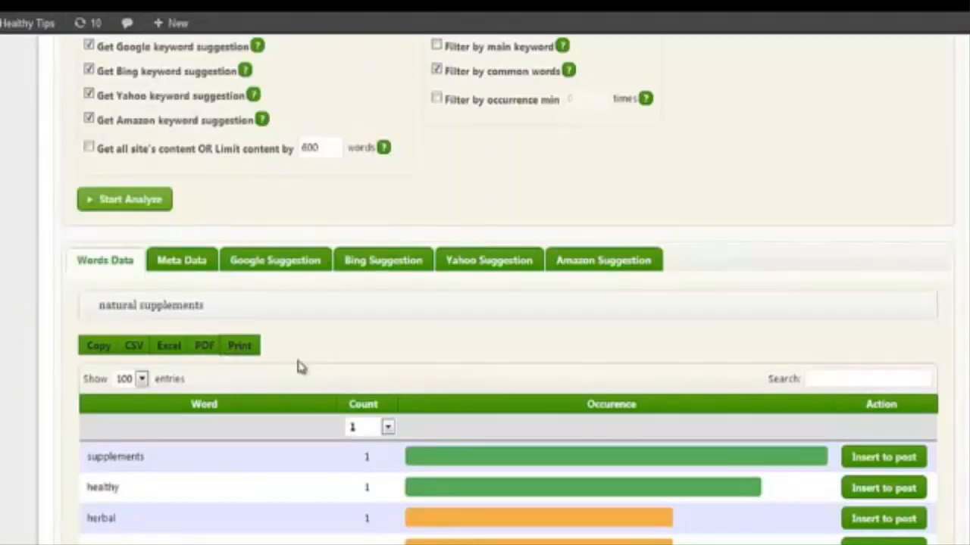
# - Switch the Words Data table to print view and dismiss the print notice
pyautogui.click(239, 345)
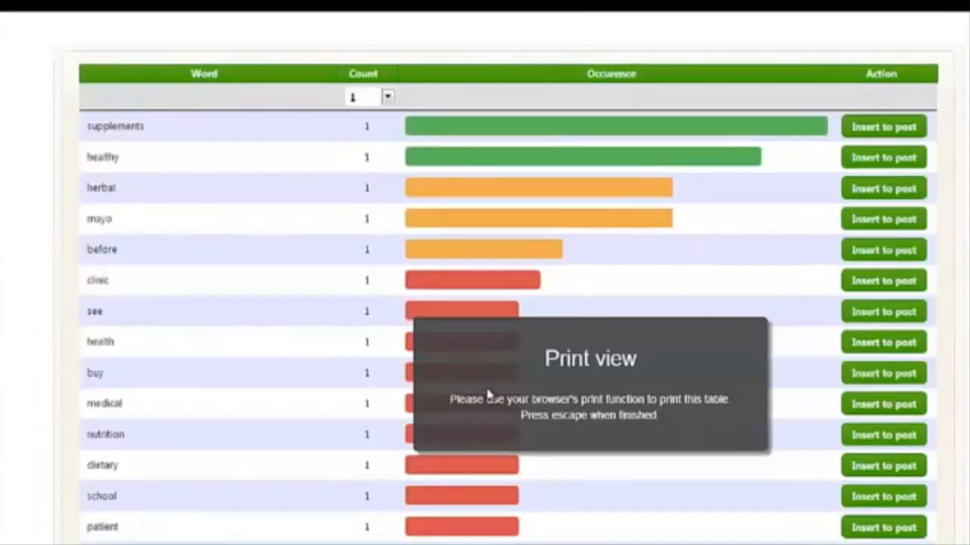
pyautogui.press('escape')
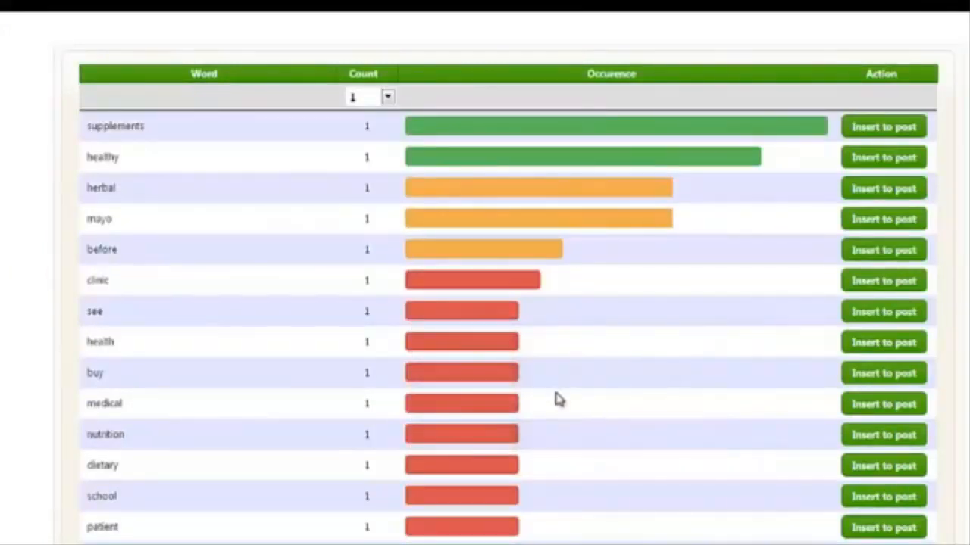
pyautogui.scroll(-3)
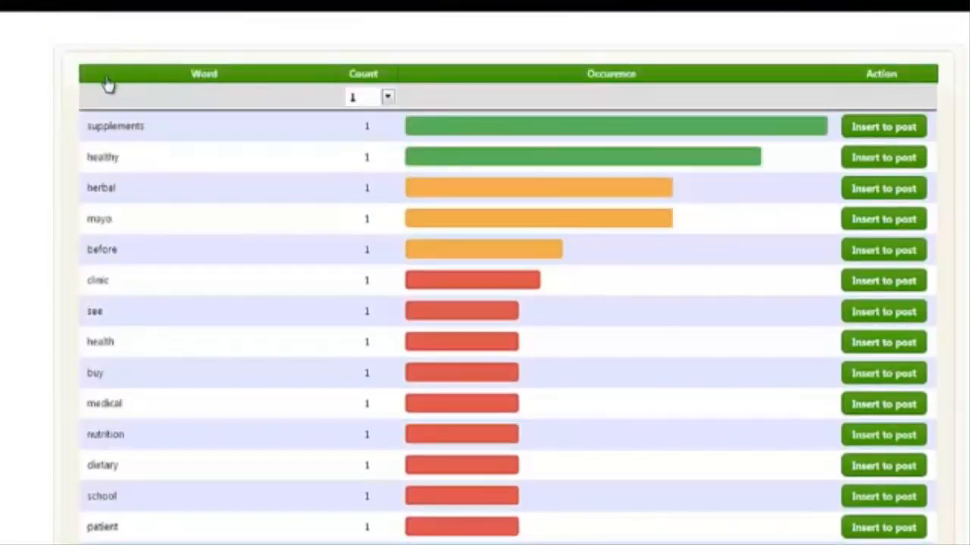
pyautogui.moveTo(129, 84)
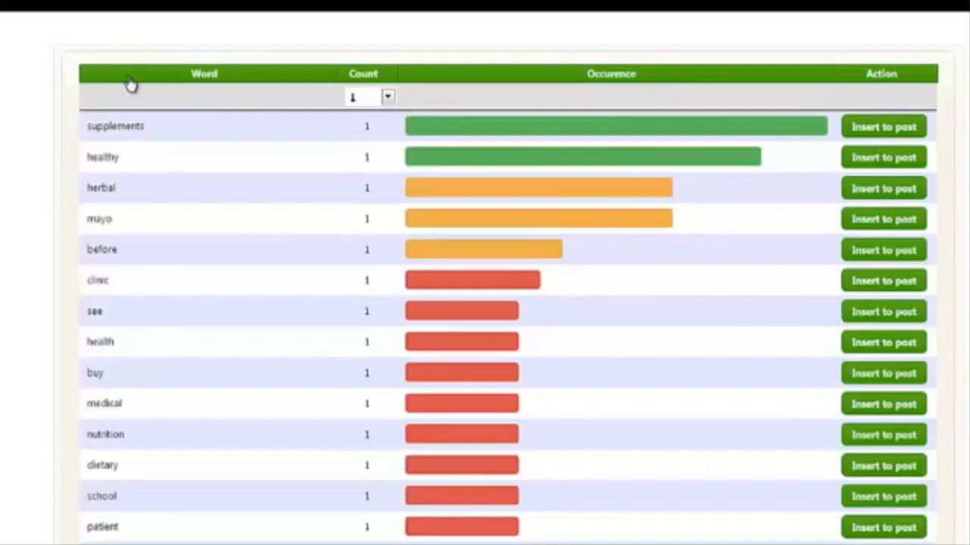
pyautogui.moveTo(132, 273)
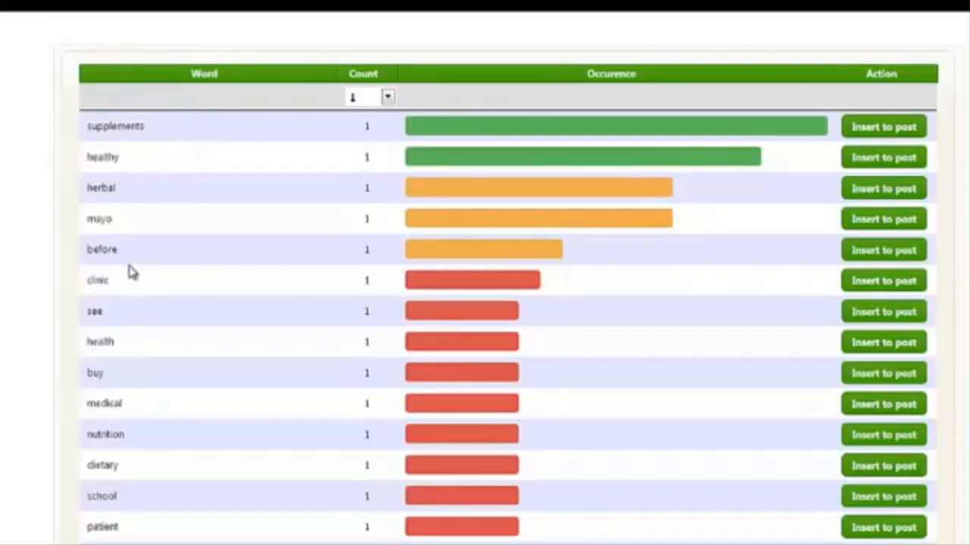